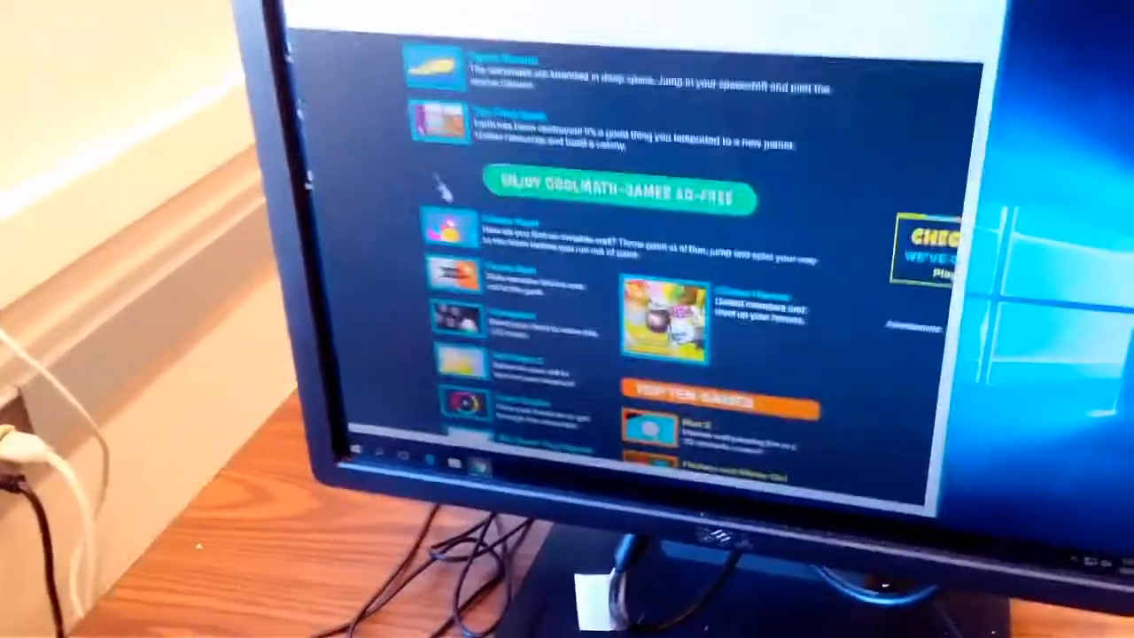
{"action": "scroll", "scroll_direction": "down", "scroll_amount": 3}
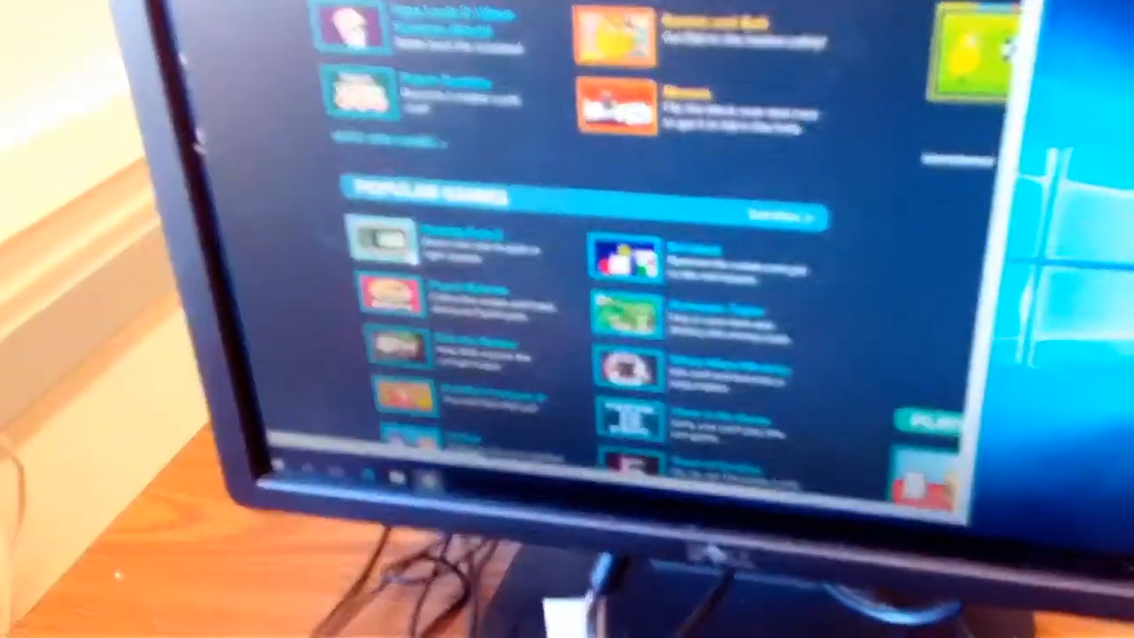